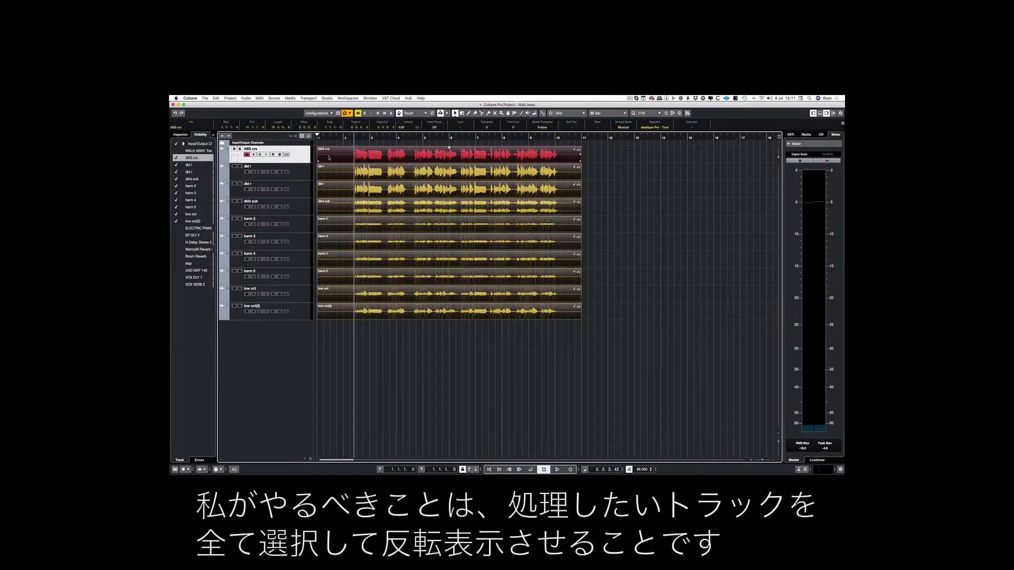
Launch VocALign Pro on the selected vocal tracks via Audio > Extensions
left_click(253, 98)
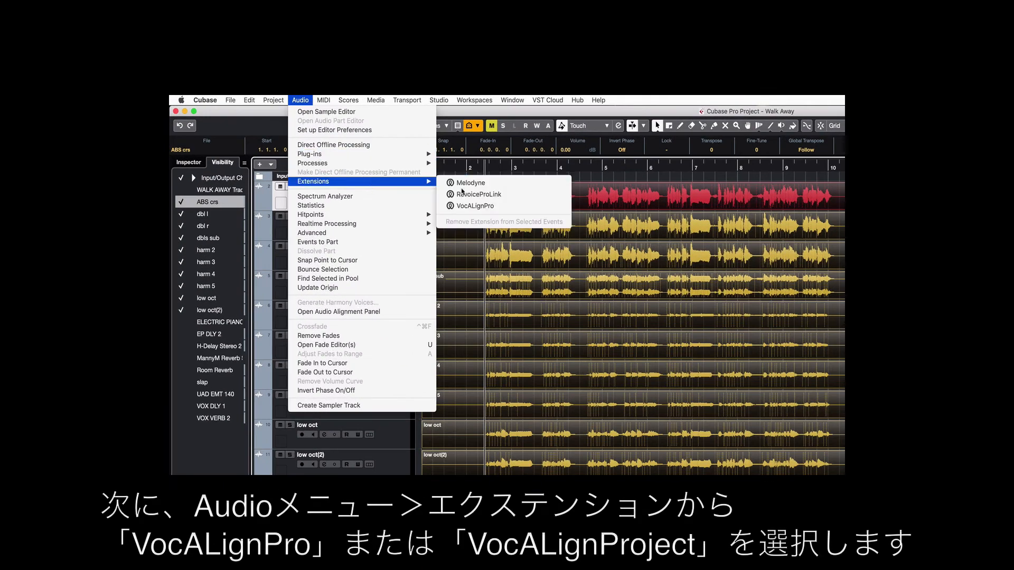
left_click(477, 206)
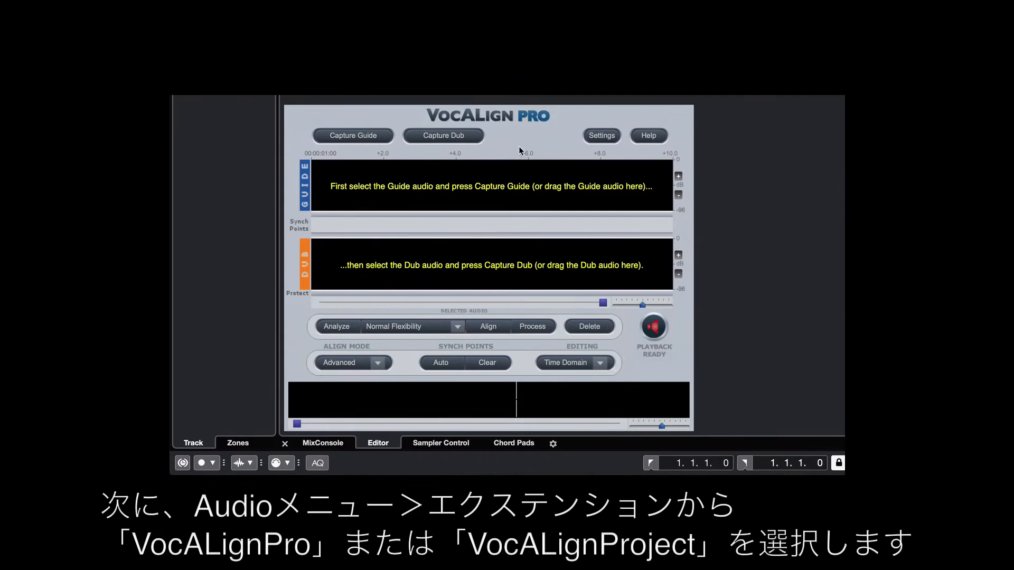
Capture the lead vocal as guide and backing vocals as dub, align, then play back
left_click(353, 136)
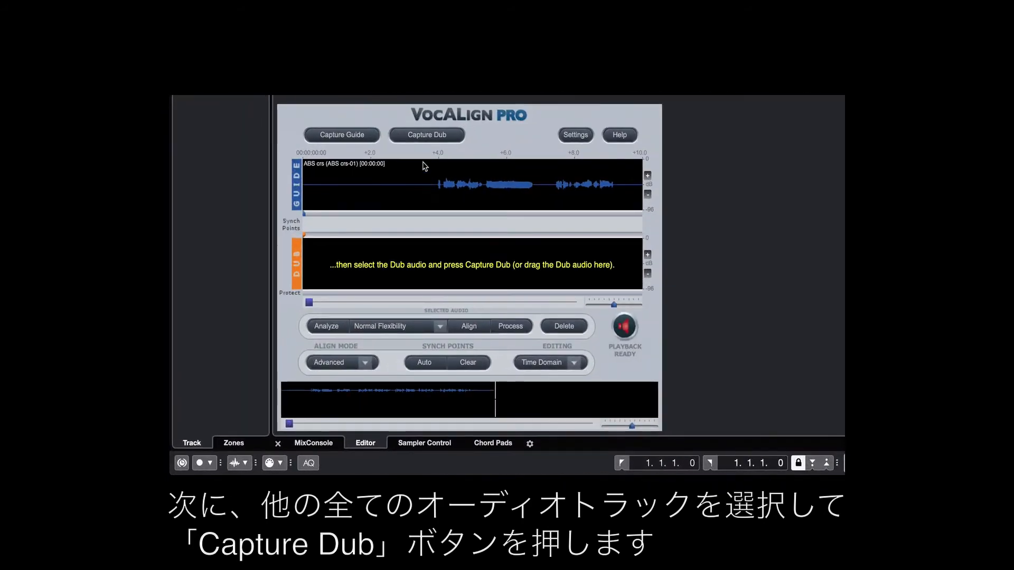
left_click(425, 135)
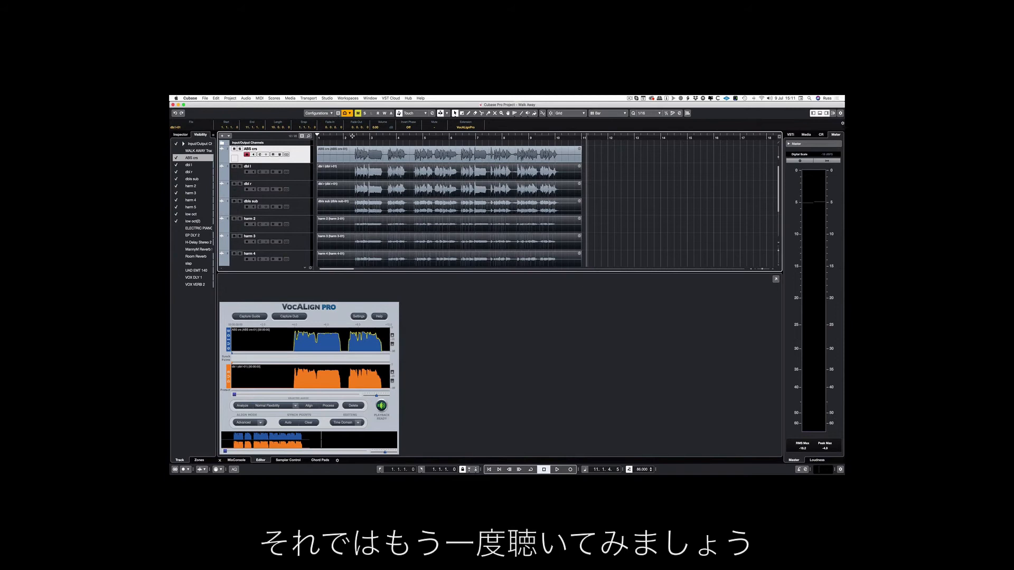
left_click(556, 469)
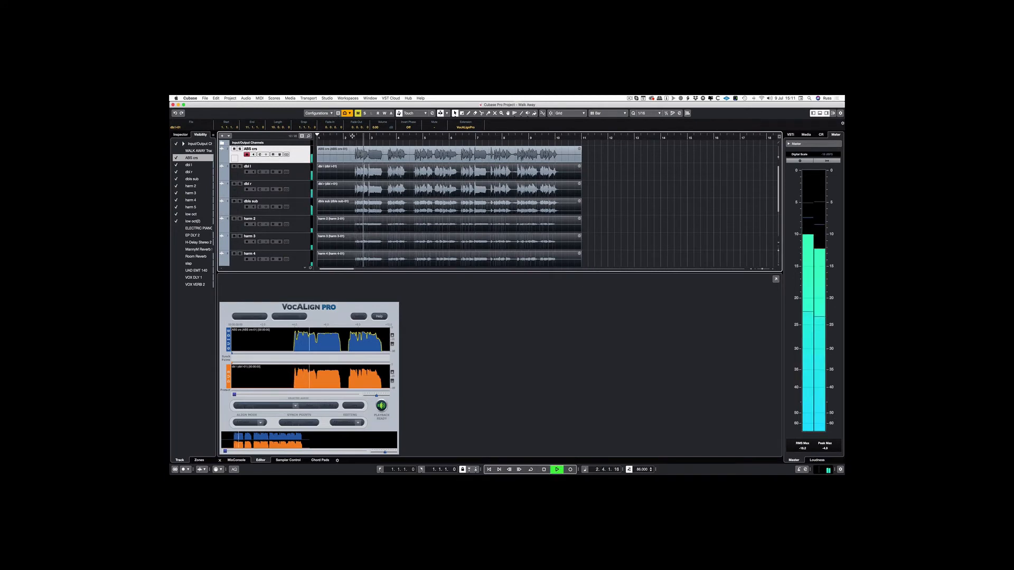